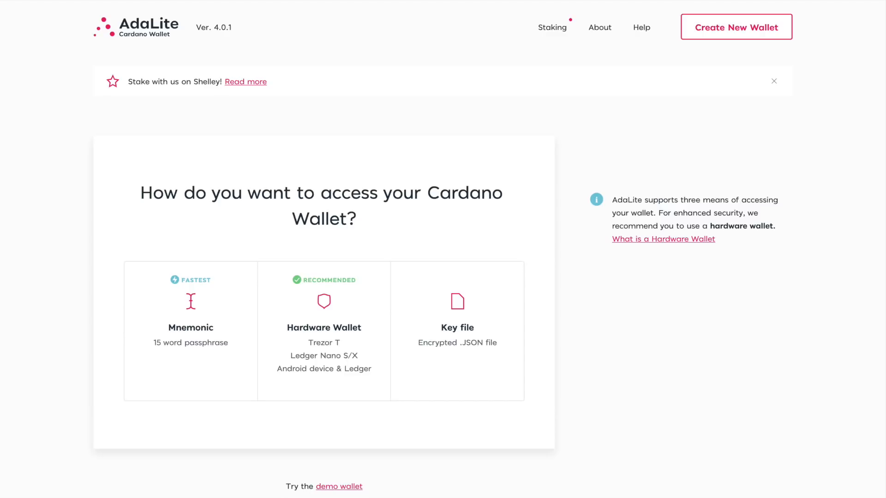
mouse_move(119, 281)
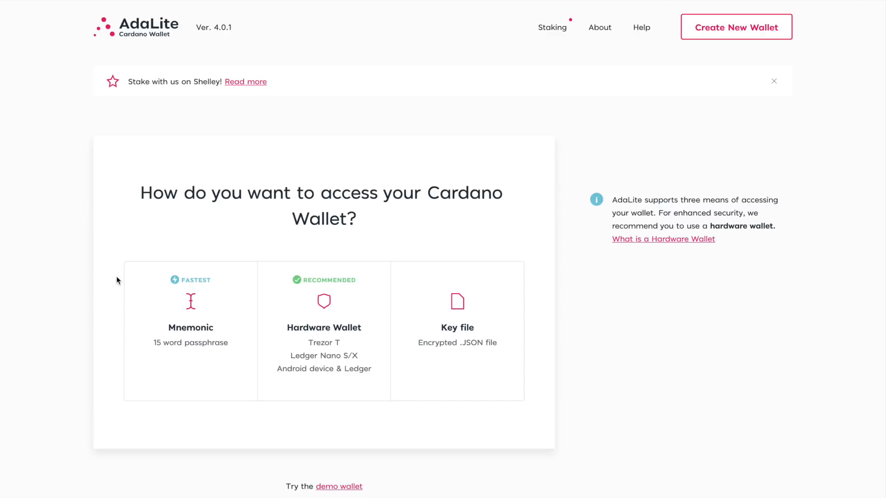
mouse_move(190, 328)
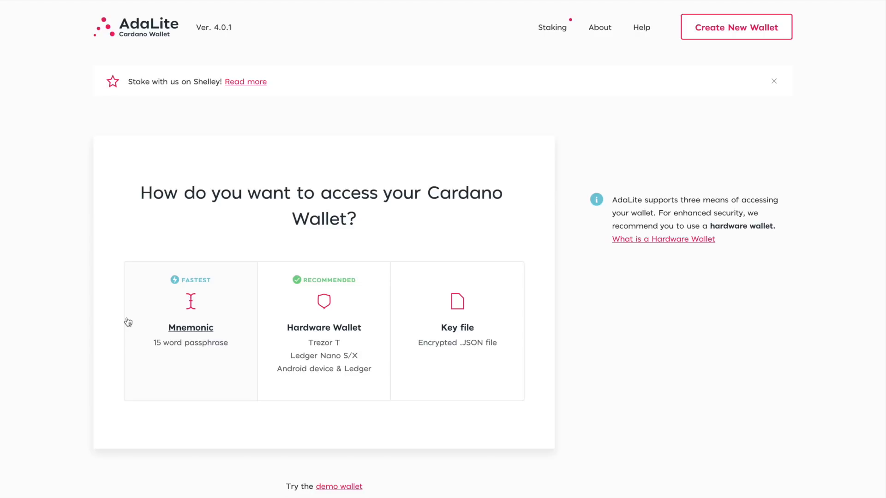
mouse_move(172, 356)
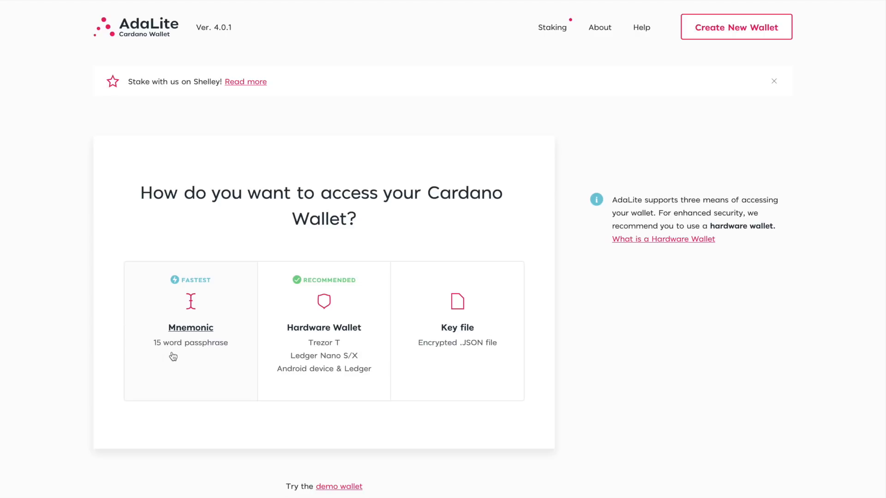
mouse_move(209, 352)
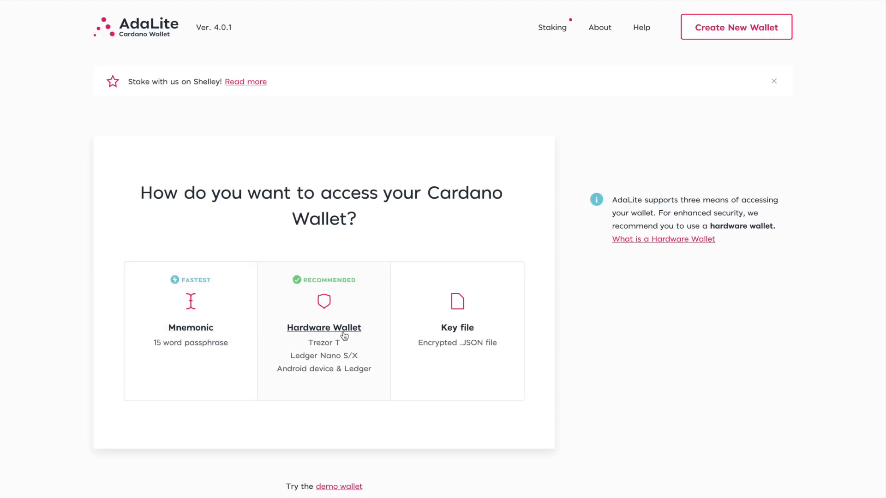
mouse_move(324, 361)
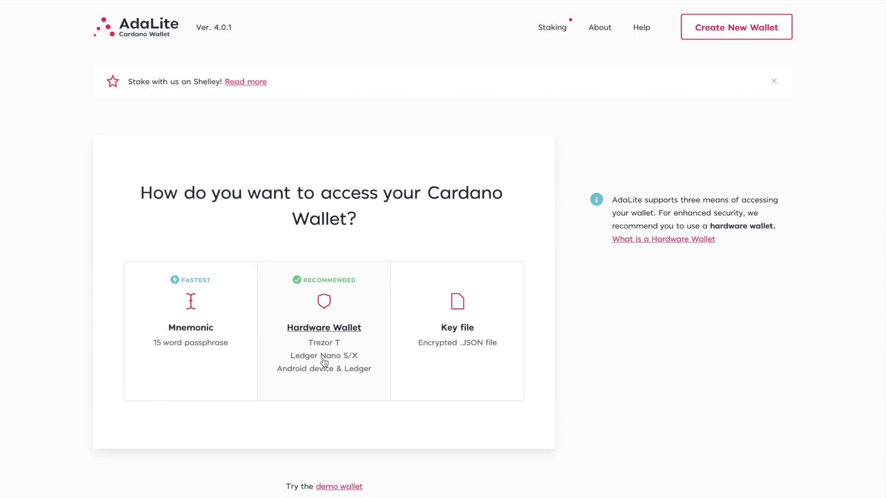
mouse_move(356, 360)
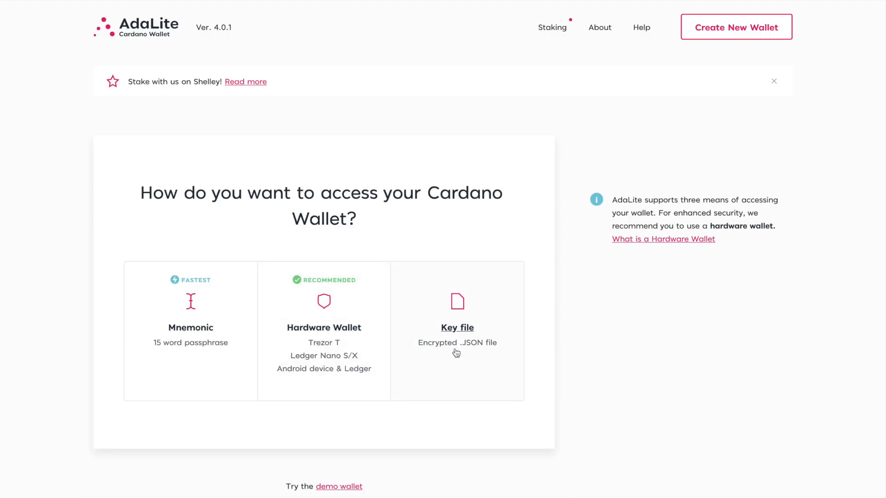
mouse_move(489, 362)
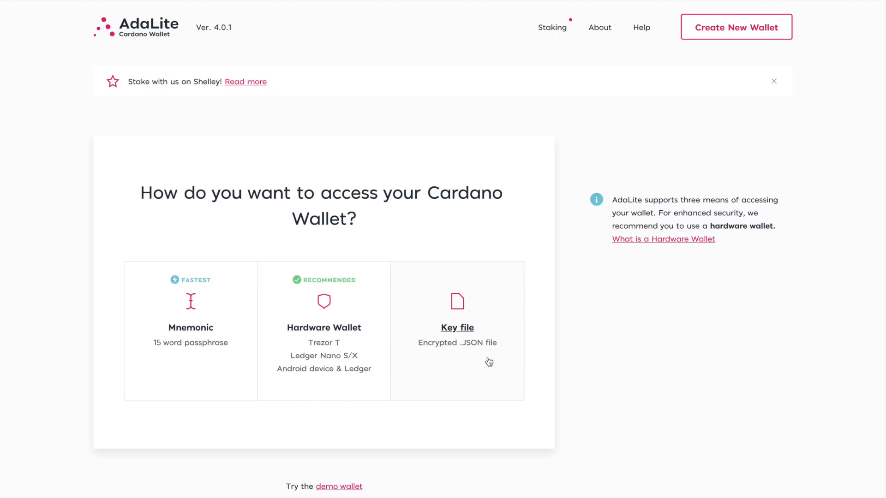
mouse_move(396, 363)
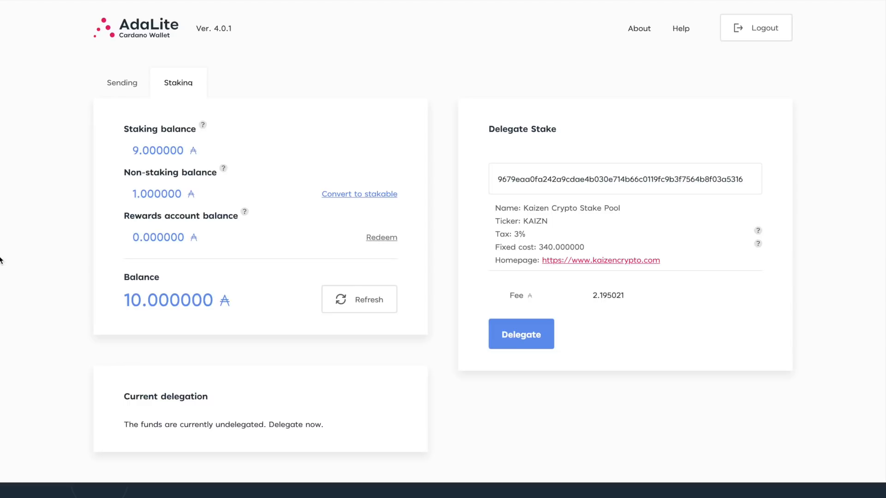
mouse_move(135, 141)
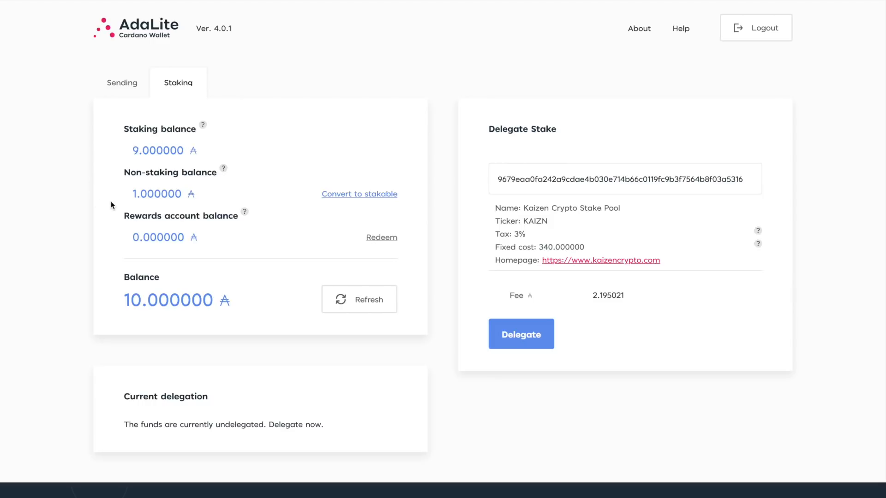
mouse_move(128, 228)
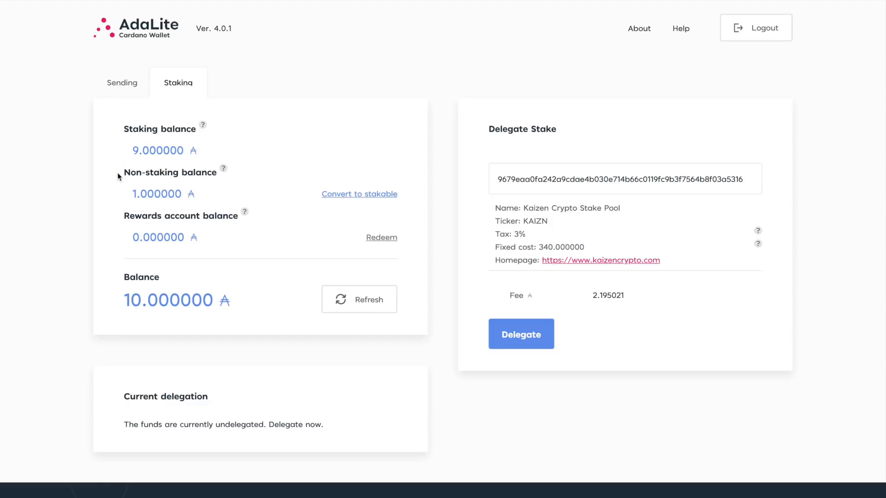
mouse_move(144, 197)
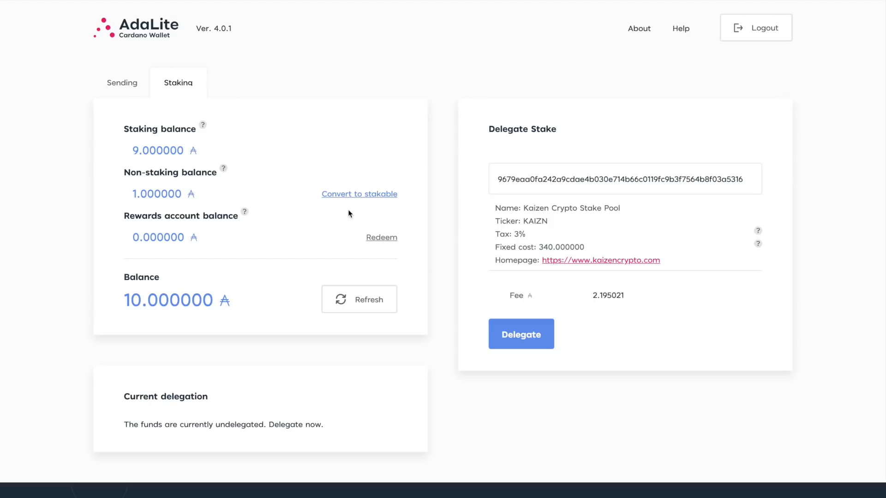
mouse_move(351, 202)
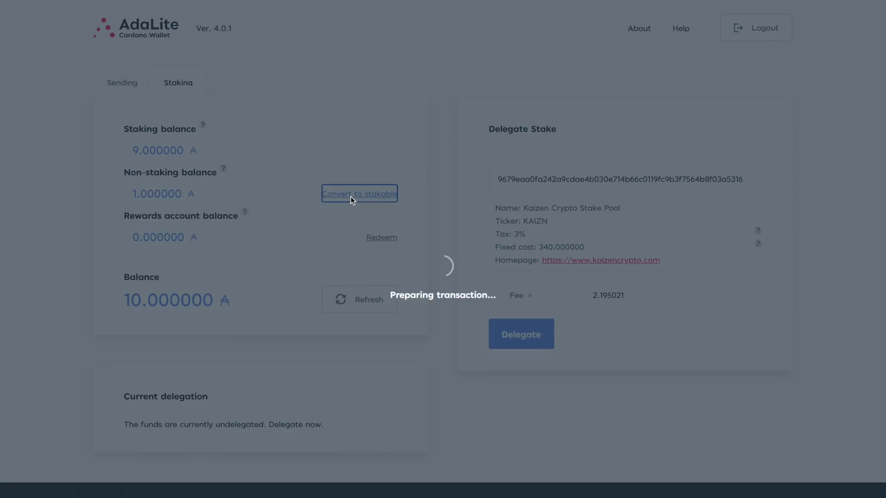
click(359, 194)
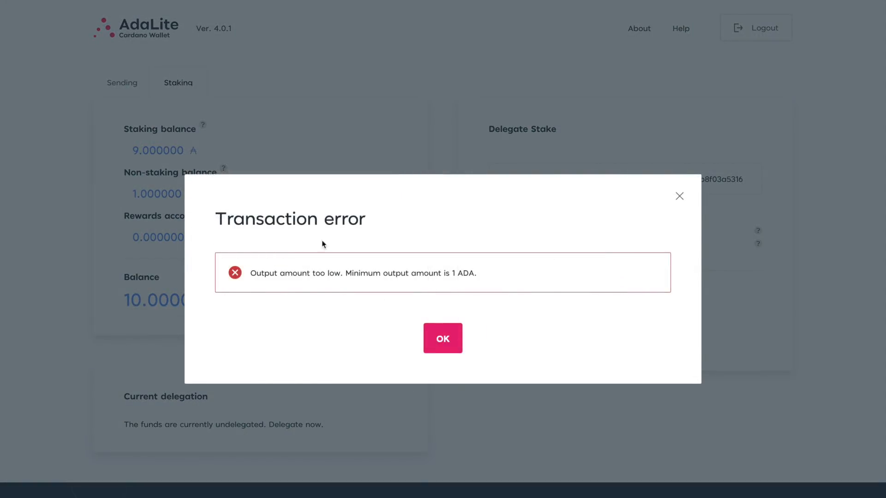
mouse_move(472, 285)
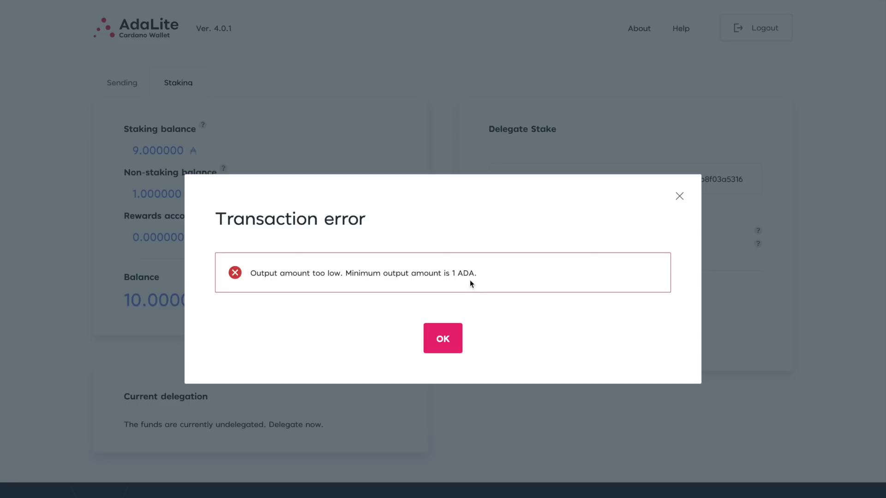
click(442, 338)
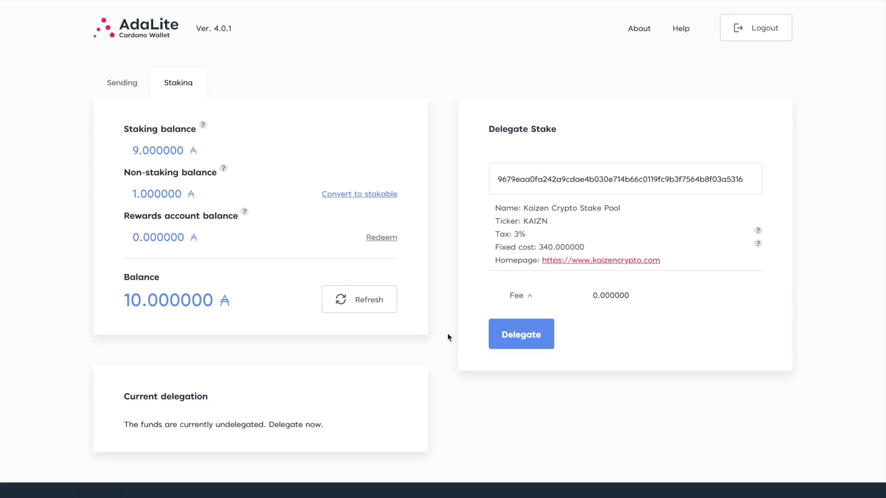
mouse_move(134, 199)
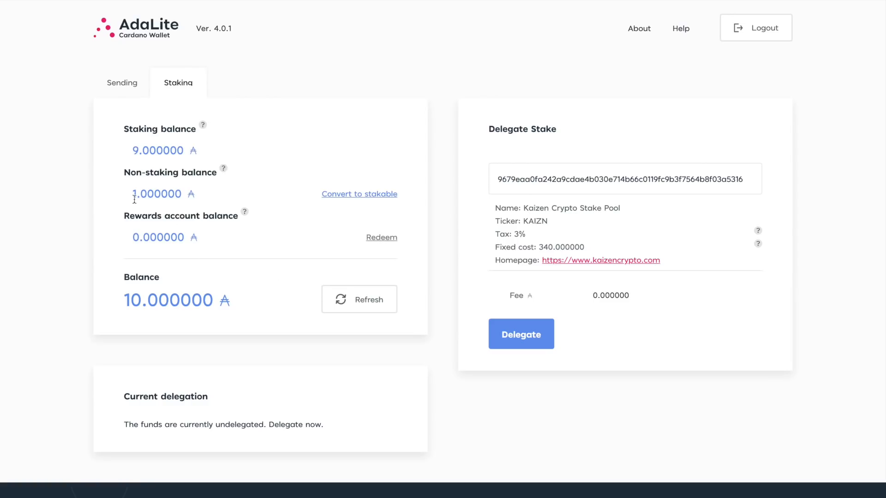
mouse_move(178, 219)
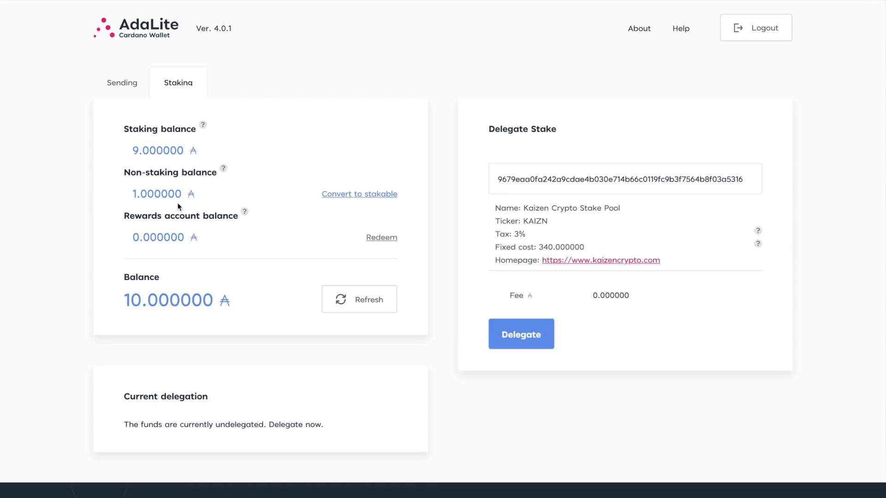
mouse_move(143, 229)
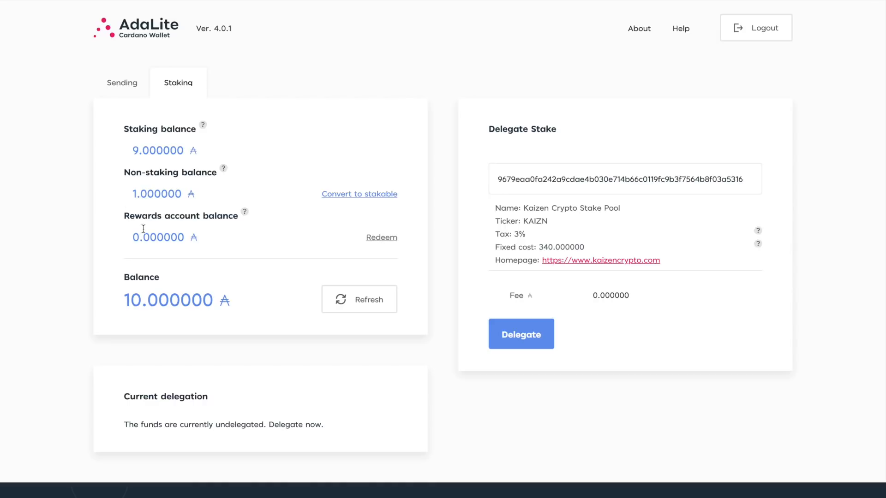
mouse_move(227, 205)
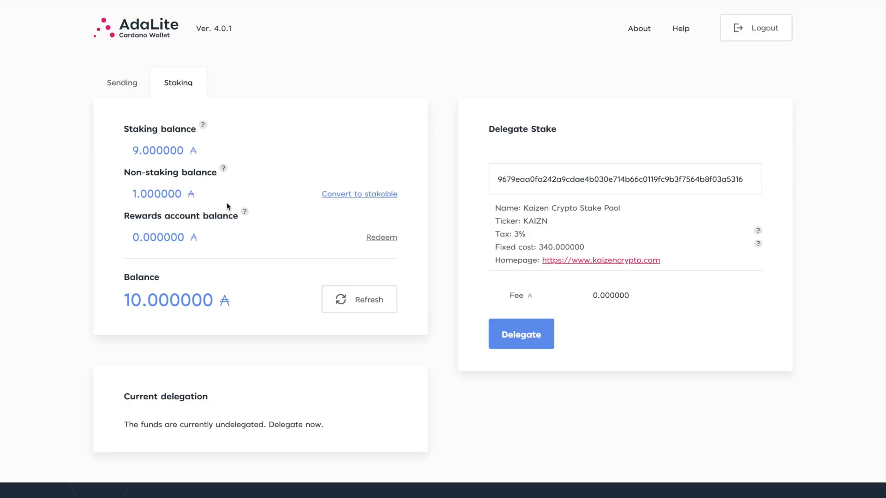
mouse_move(99, 210)
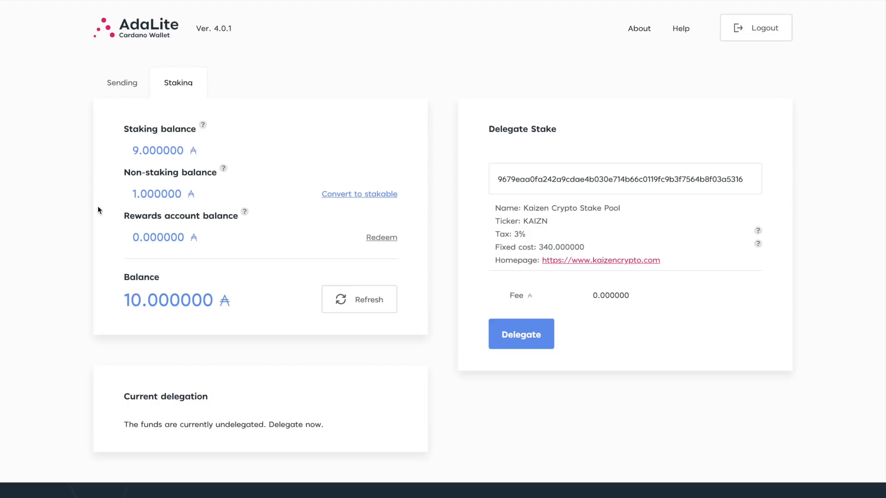
mouse_move(335, 205)
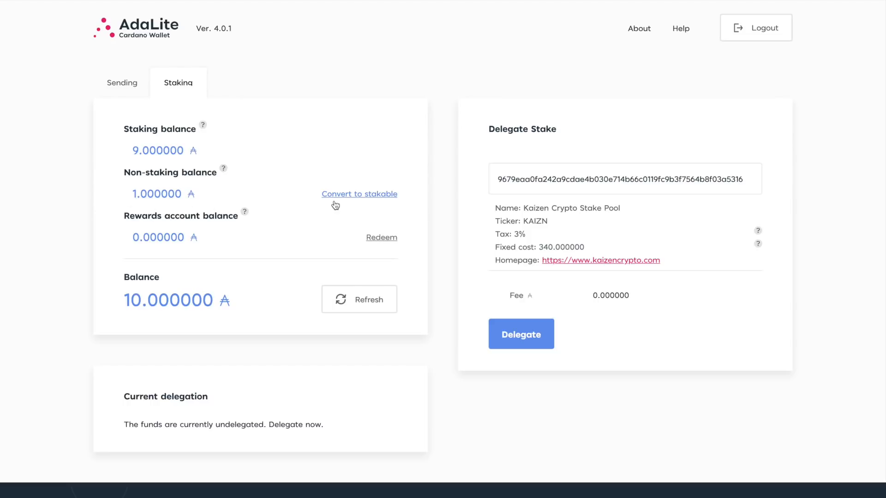
mouse_move(293, 198)
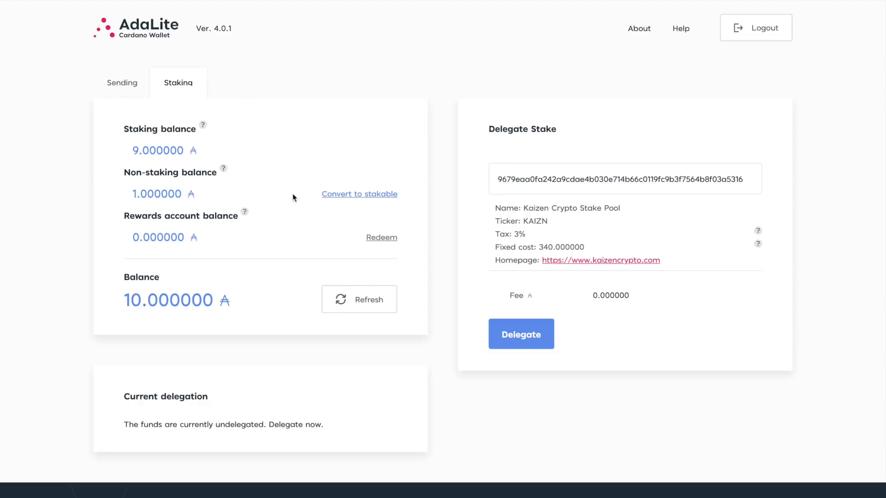
mouse_move(229, 229)
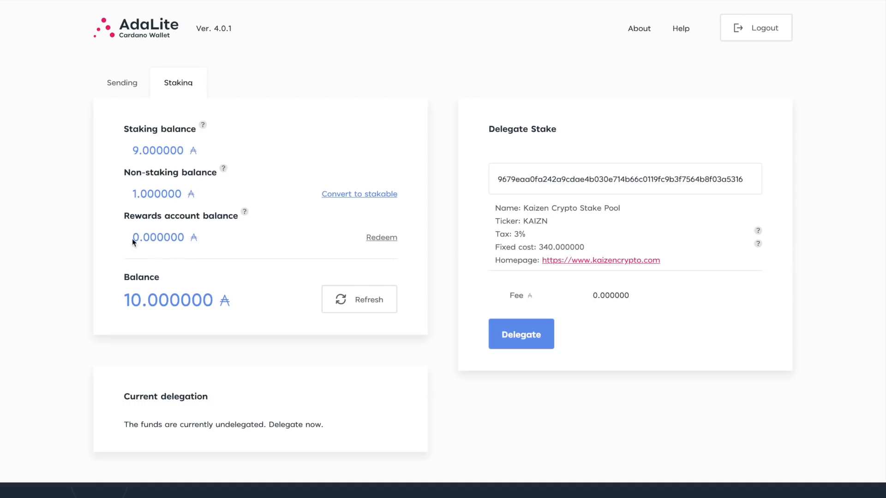
mouse_move(368, 237)
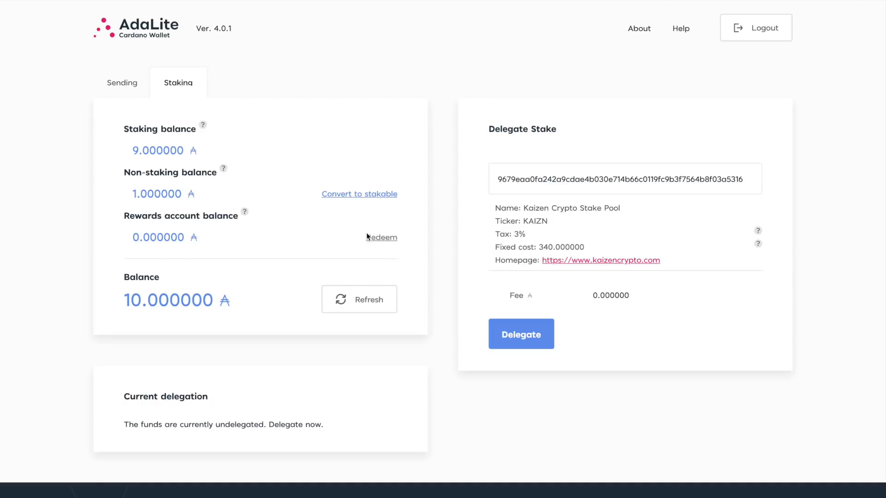
mouse_move(120, 197)
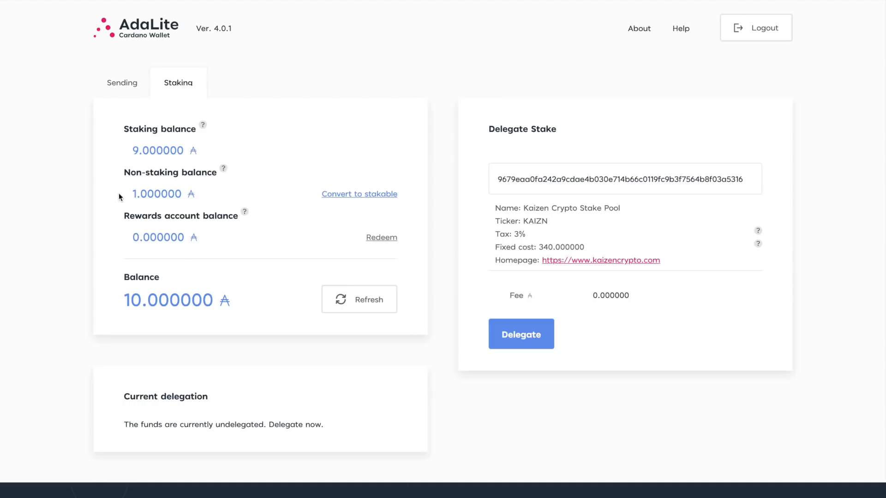
mouse_move(178, 129)
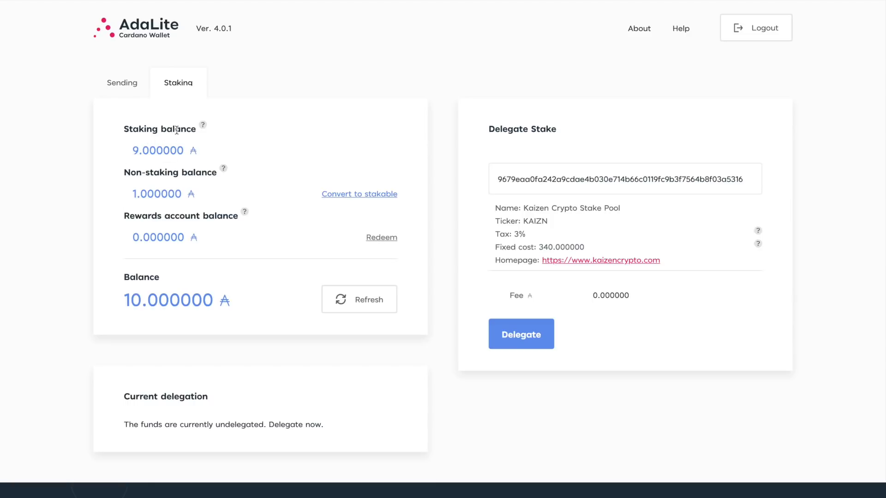
mouse_move(164, 299)
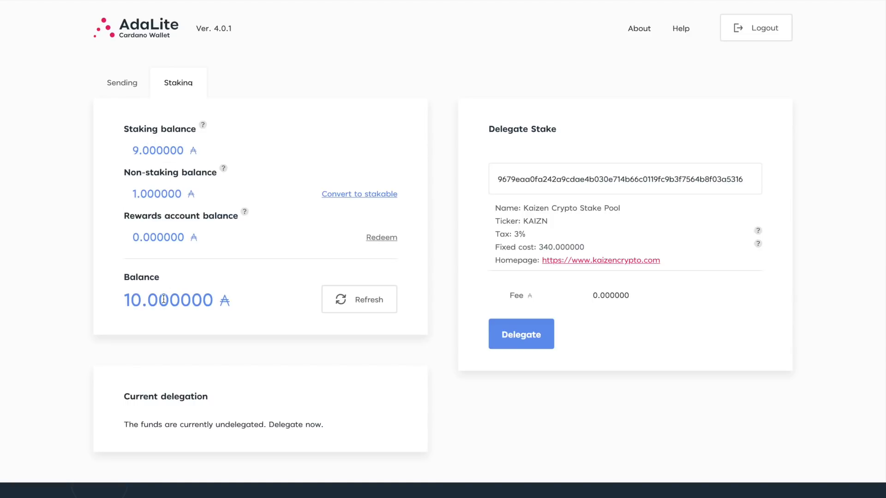
mouse_move(125, 316)
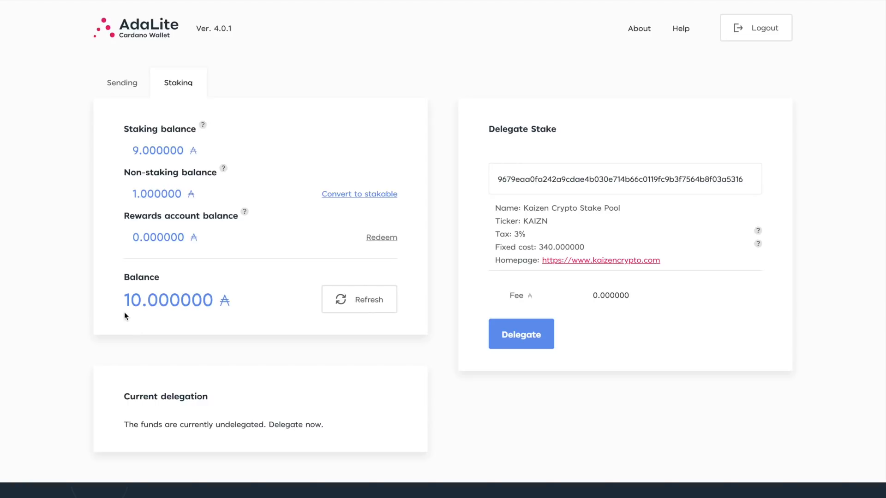
mouse_move(196, 320)
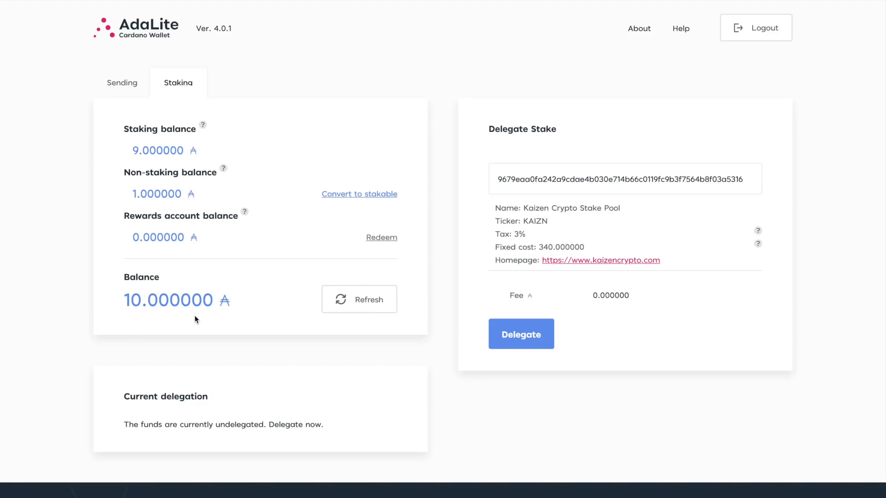
mouse_move(244, 327)
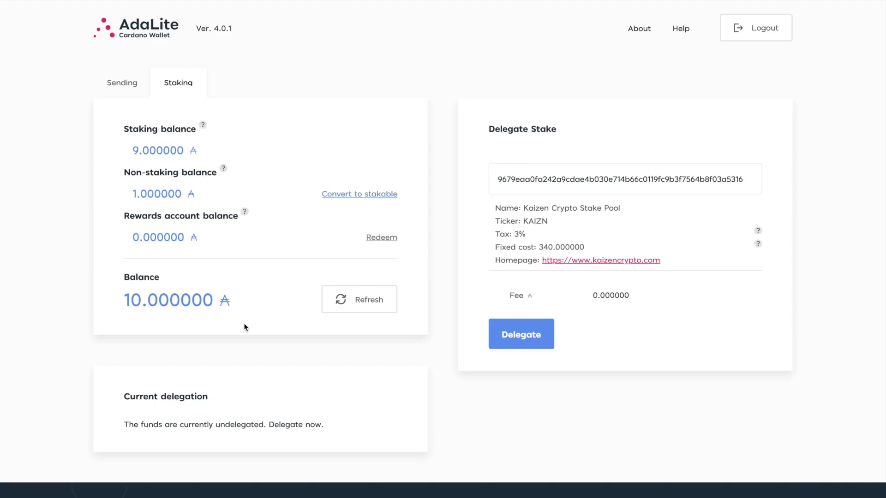
mouse_move(243, 328)
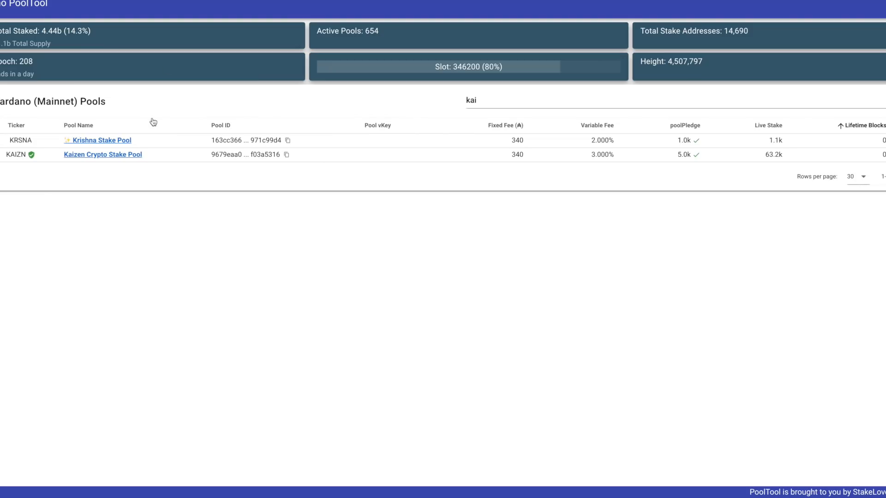
mouse_move(151, 259)
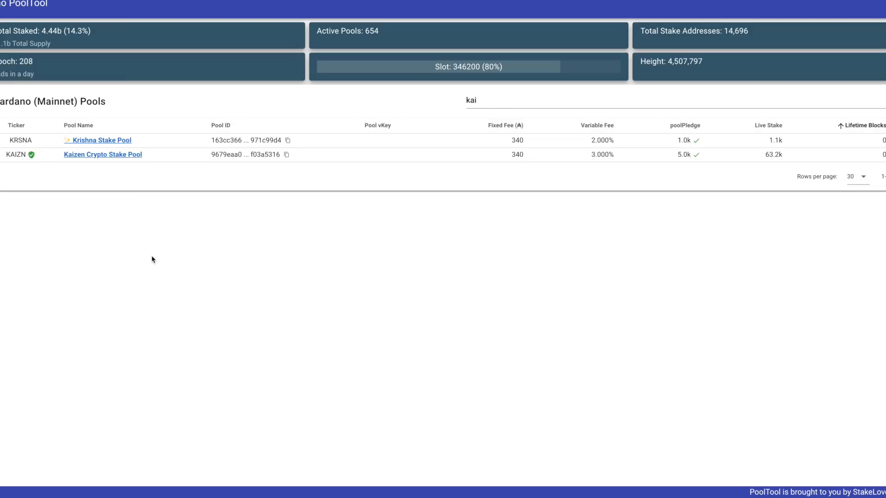
mouse_move(146, 261)
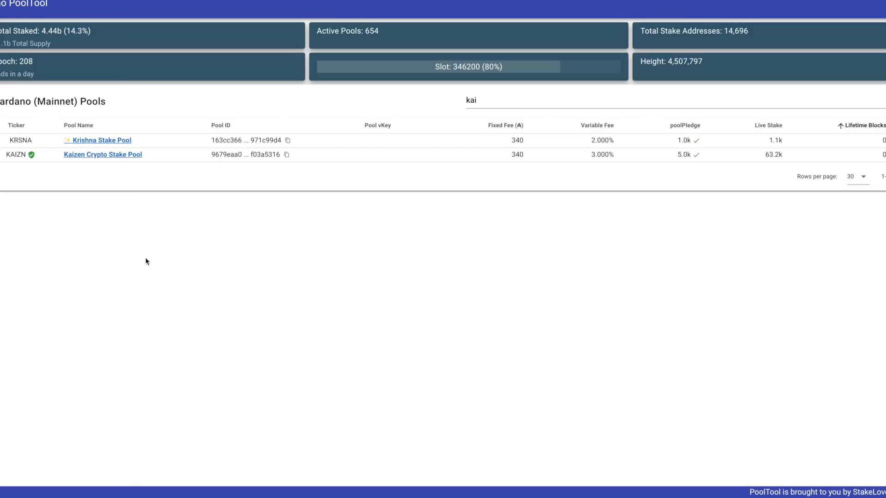
mouse_move(149, 260)
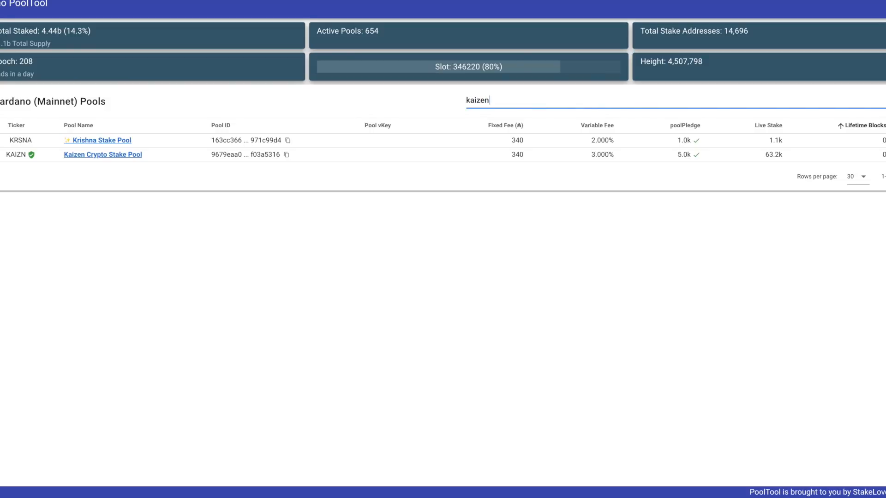
Step: Filter PoolTool by 'digi' and inspect the Digital Fortress rows (340 ADA fixed, 3% variable fee)
click(474, 99)
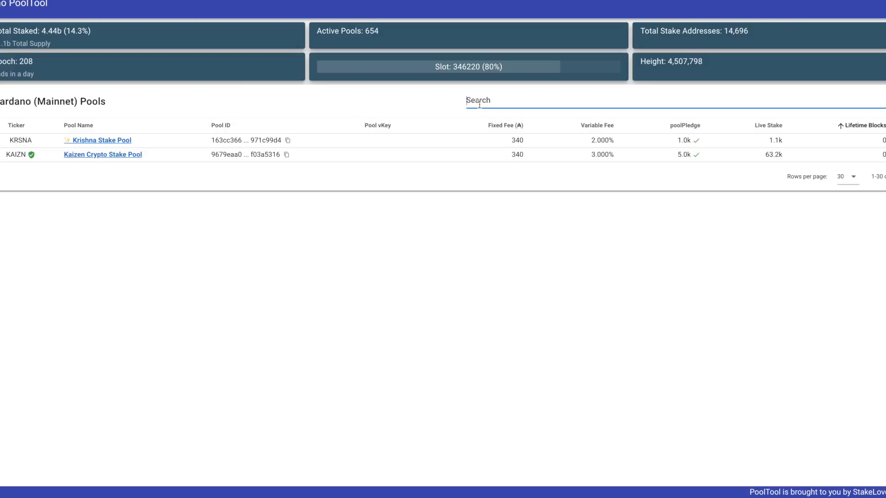
text(digi)
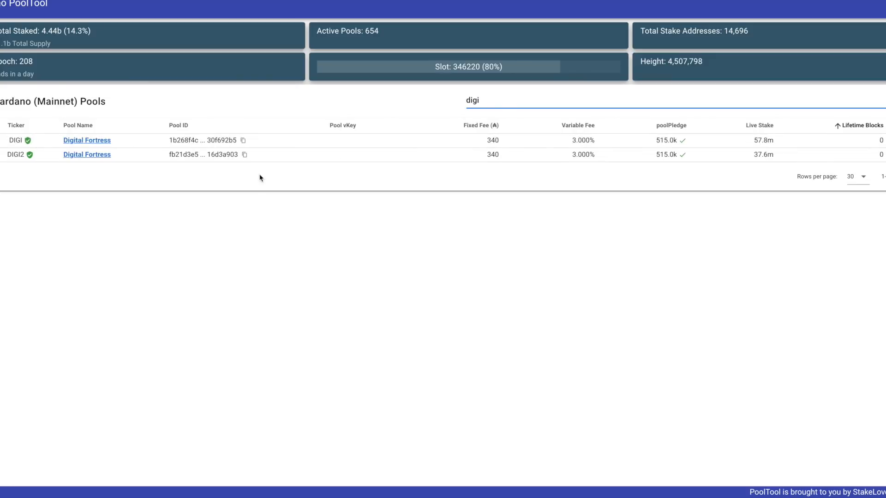
mouse_move(20, 170)
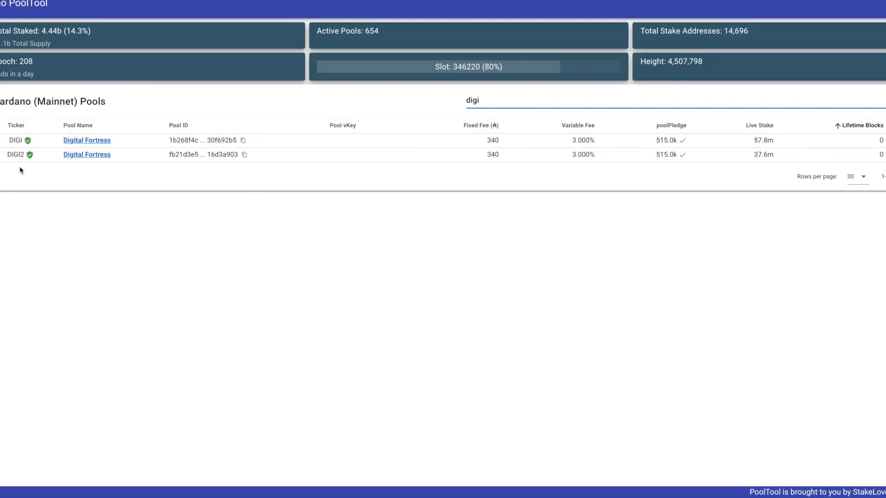
mouse_move(34, 155)
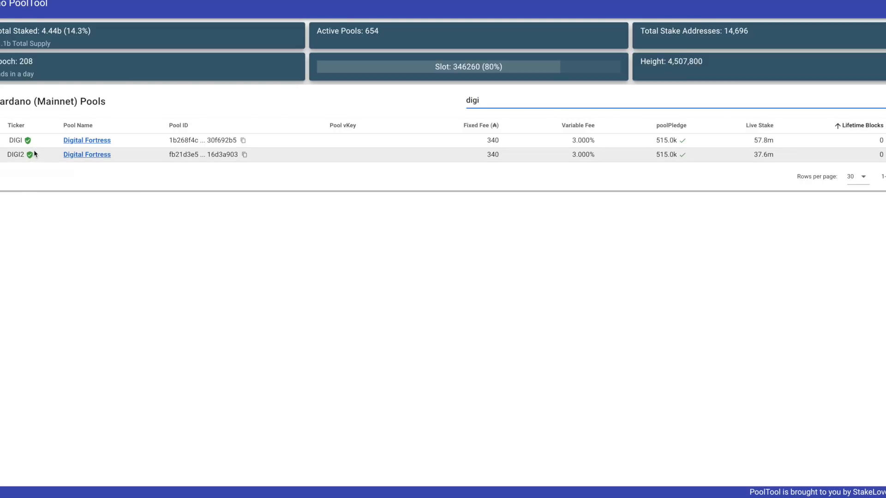
mouse_move(27, 141)
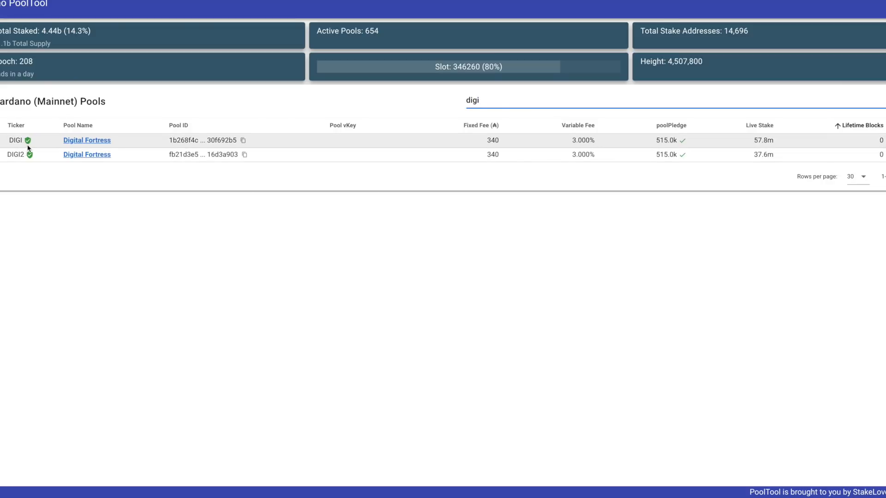
mouse_move(27, 141)
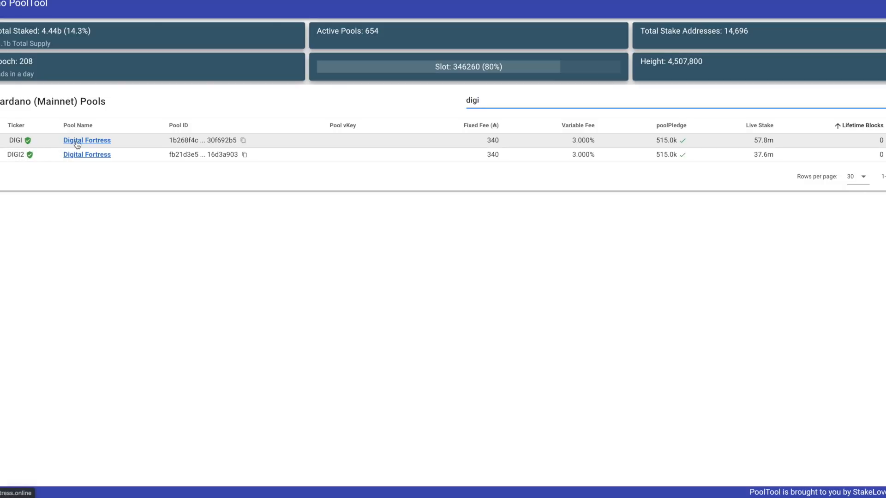
mouse_move(96, 147)
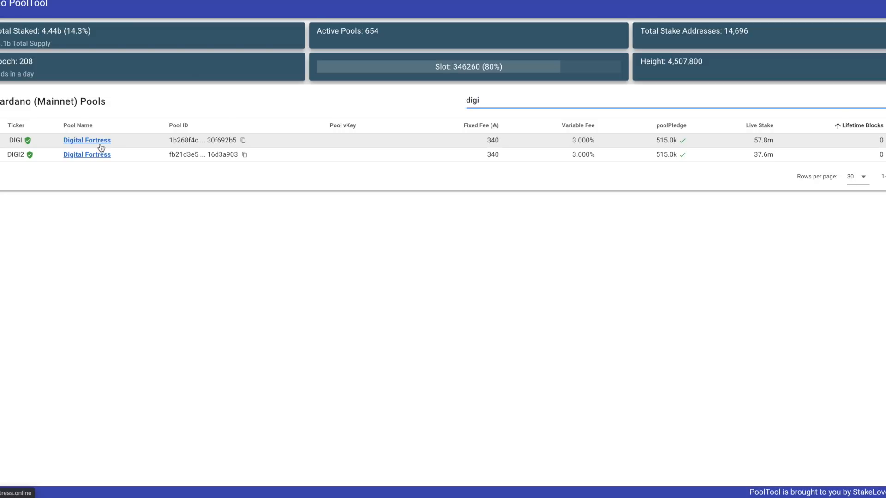
click(178, 125)
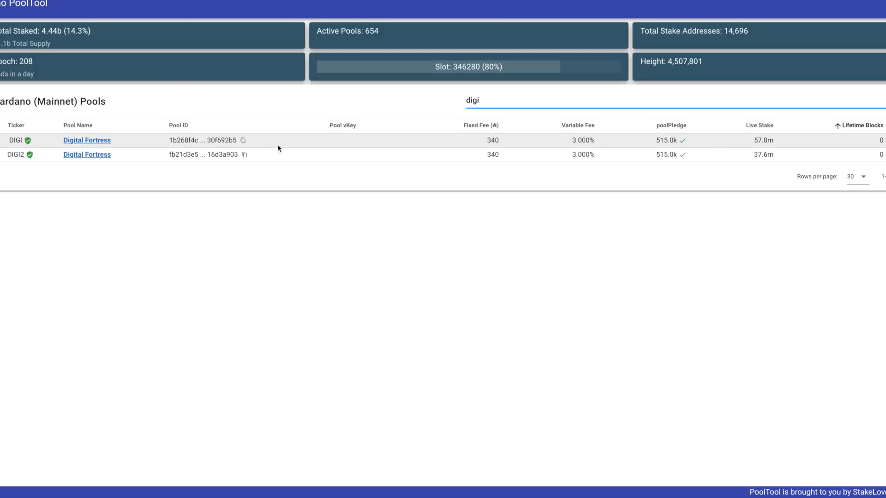
click(477, 124)
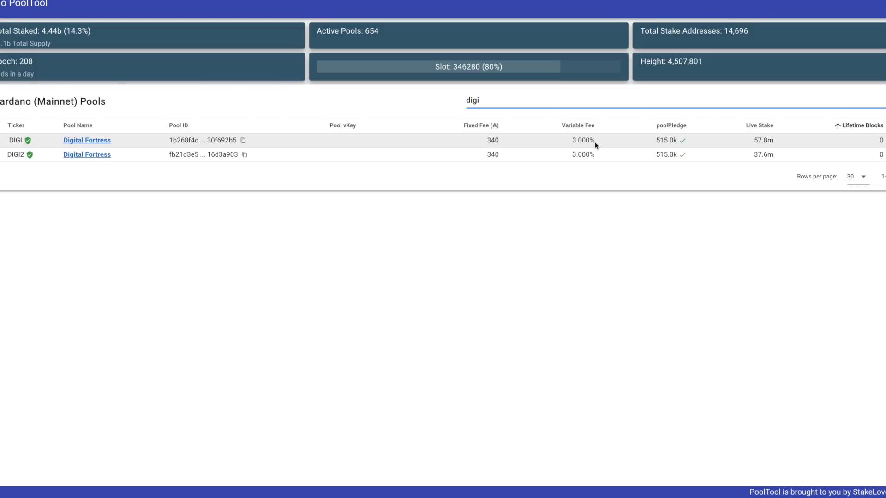
mouse_move(524, 151)
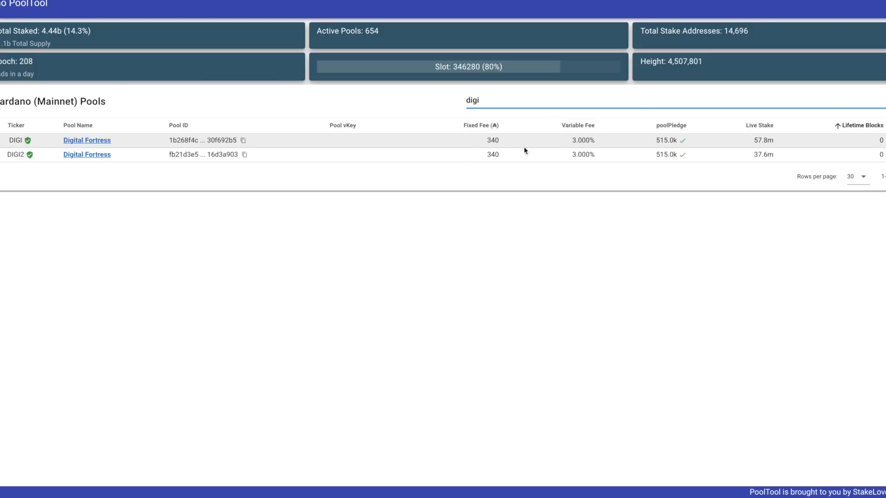
click(671, 124)
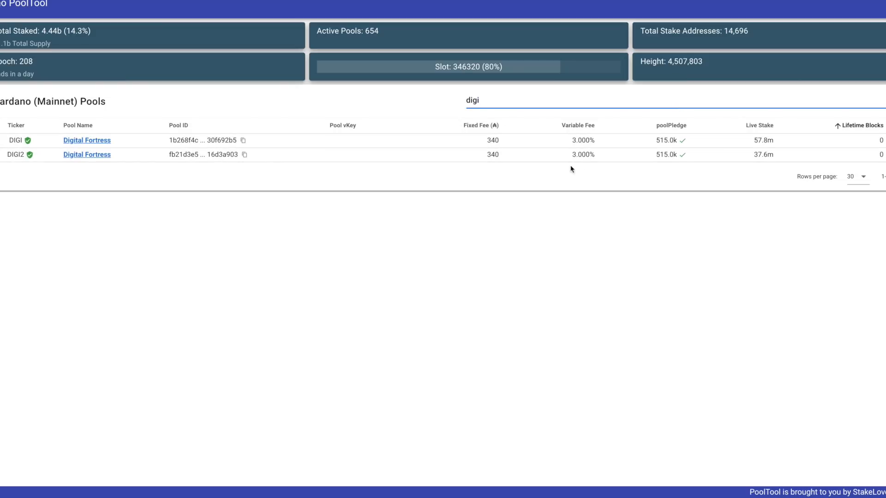
mouse_move(726, 177)
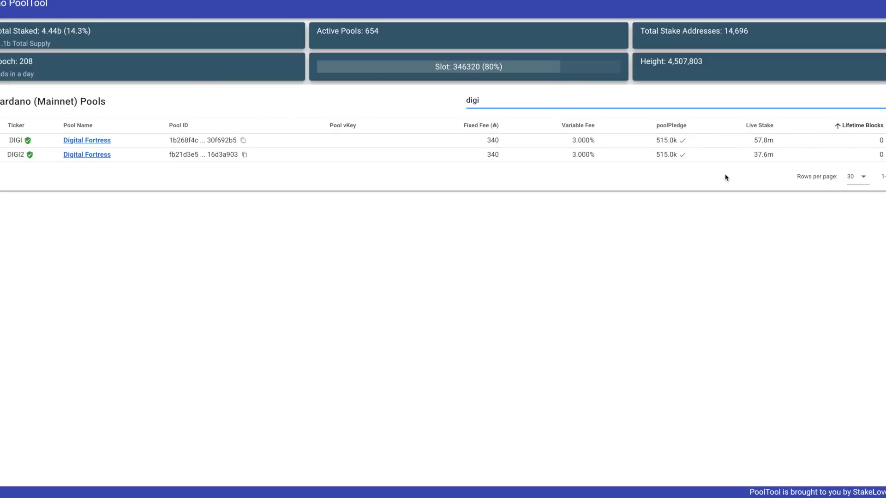
mouse_move(654, 195)
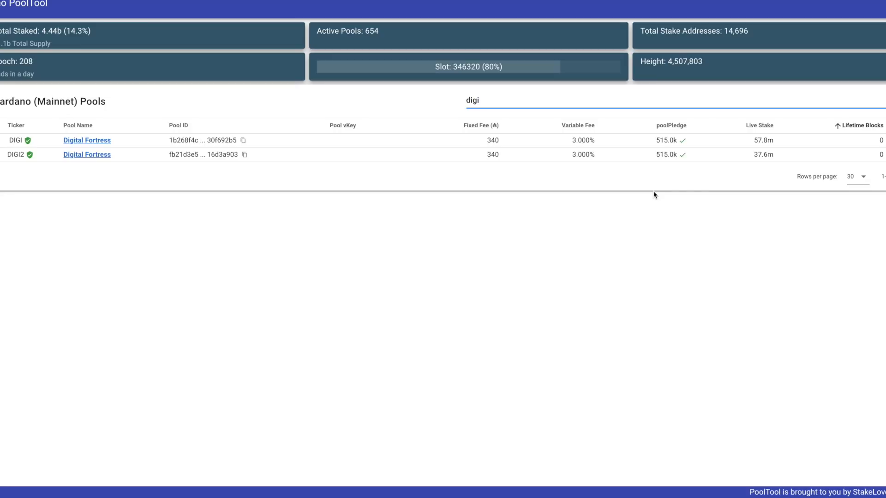
mouse_move(618, 184)
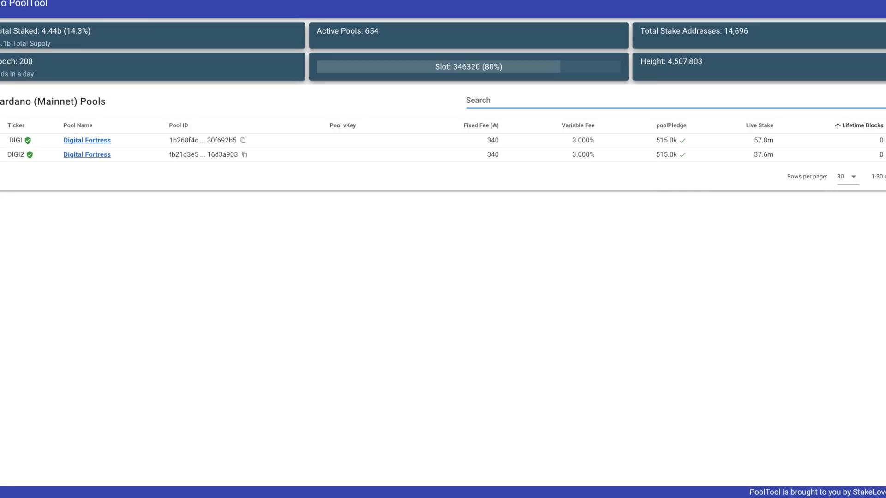
Step: Filter PoolTool by 'kaizen' to show Krishna Stake Pool and Kaizen Crypto Stake Pool (KAIZN)
text(kaizen)
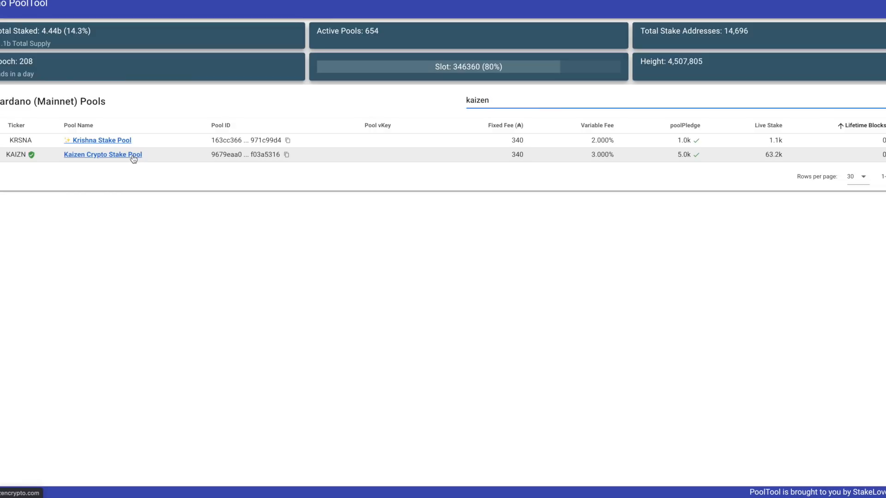
mouse_move(127, 158)
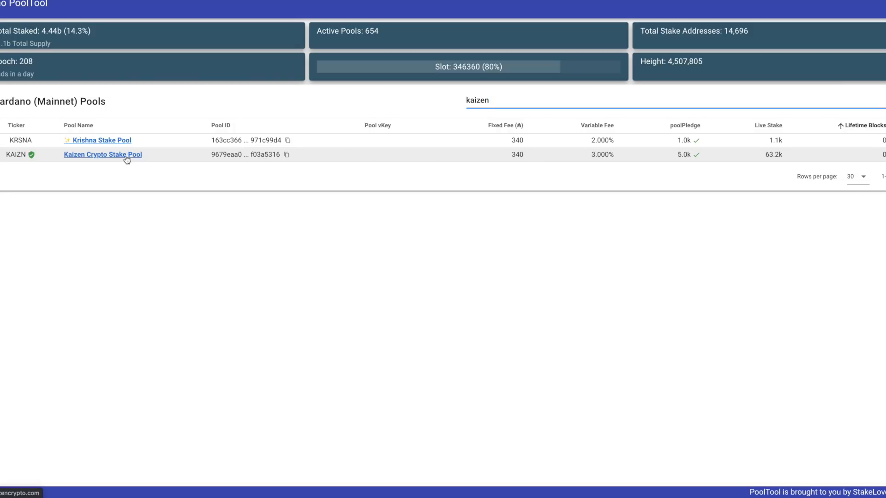
mouse_move(305, 150)
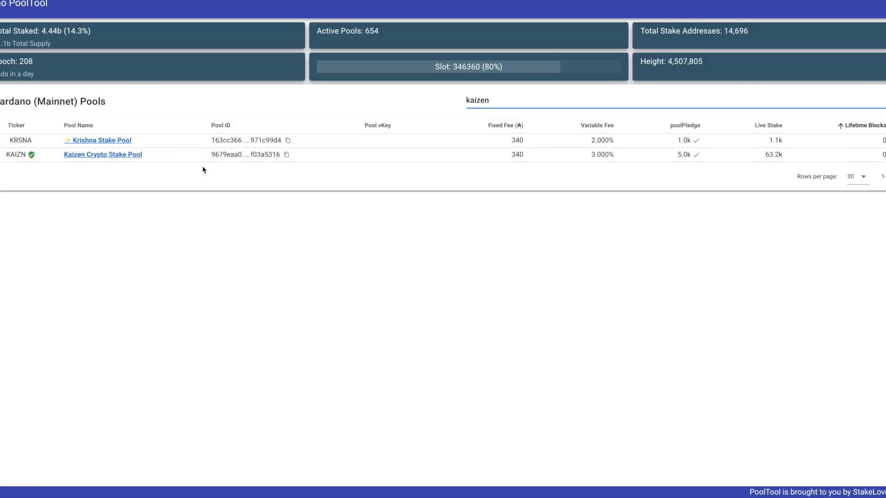
mouse_move(273, 158)
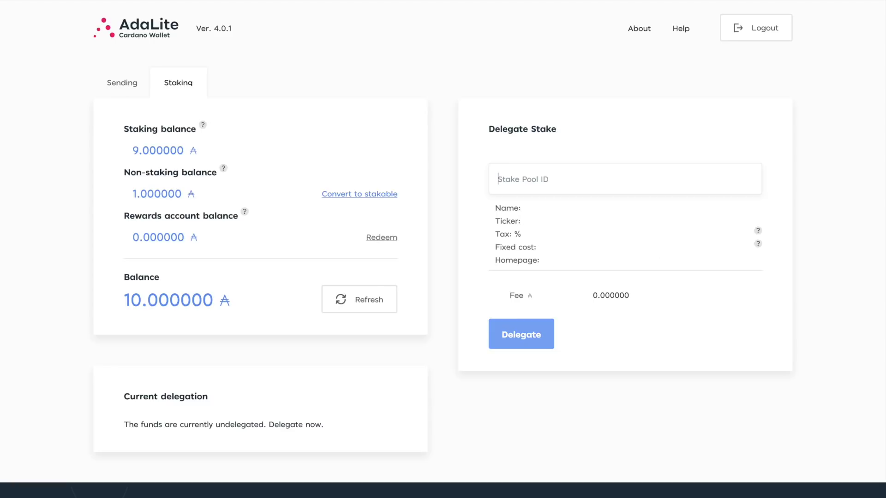
Step: Enter pool ID 9679eaa0...03a5316 so AdaLite shows KAIZN, 3% tax and 2.195021 fee
text(9679eaa0fa242a9cdae4b030e714b66c0119fc9b3f7564b8f03a5316)
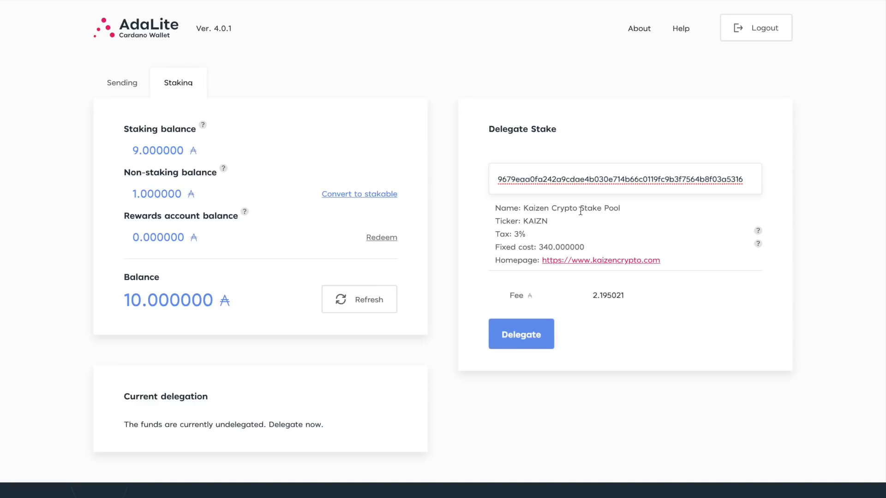
mouse_move(497, 220)
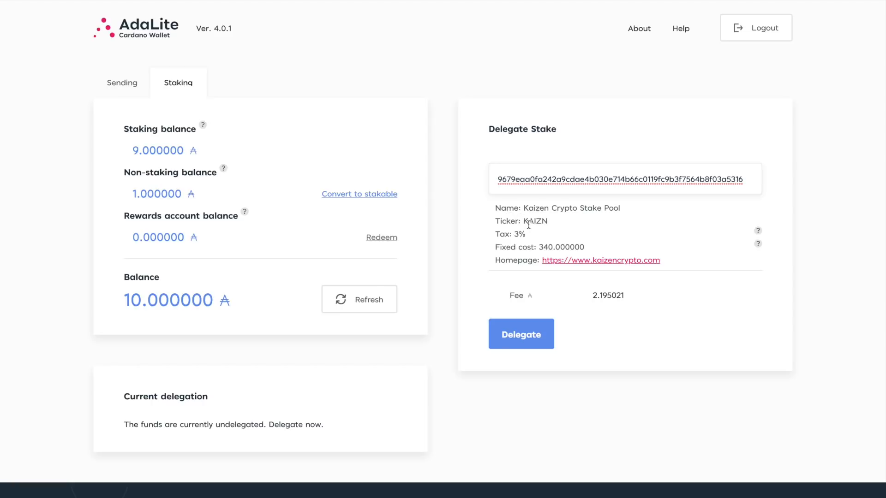
mouse_move(521, 242)
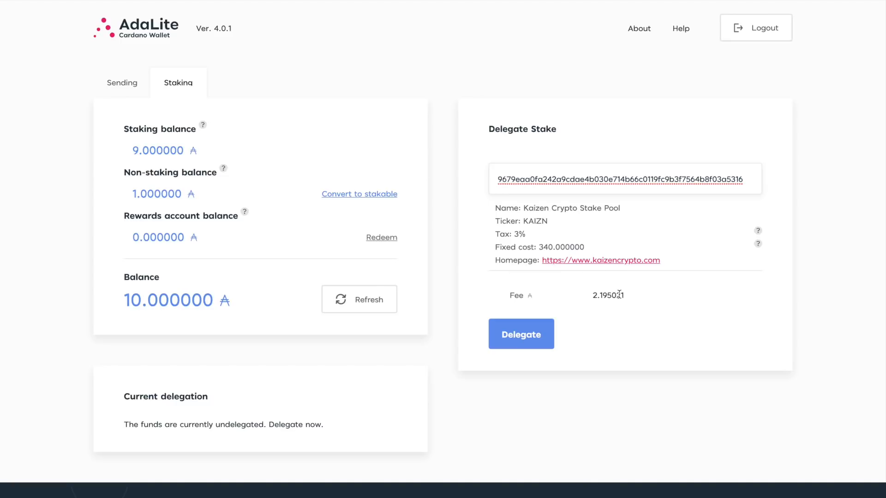
mouse_move(621, 271)
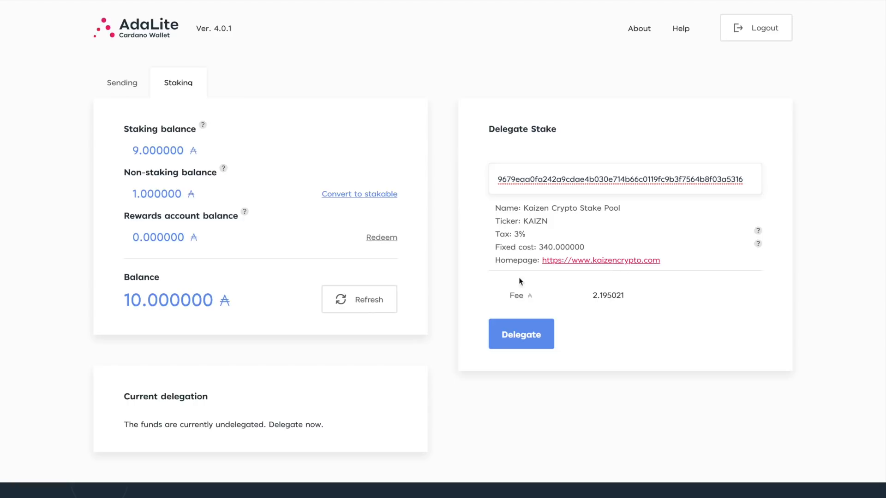
mouse_move(479, 274)
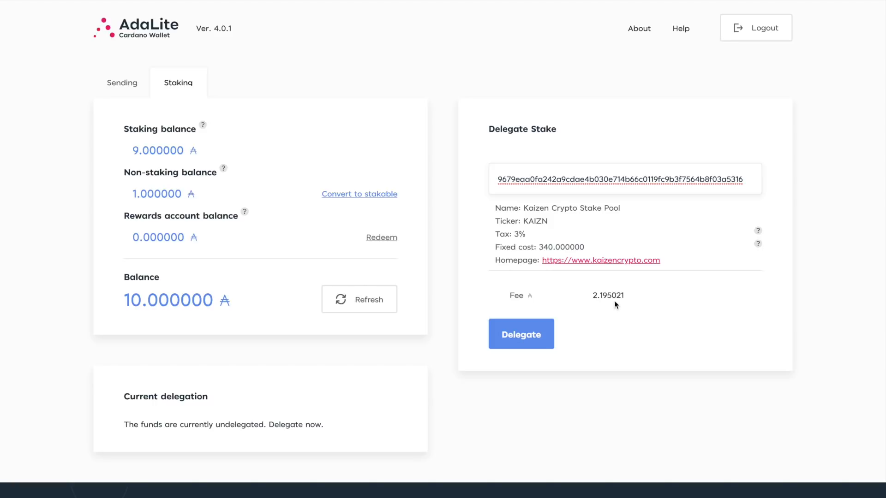
mouse_move(577, 321)
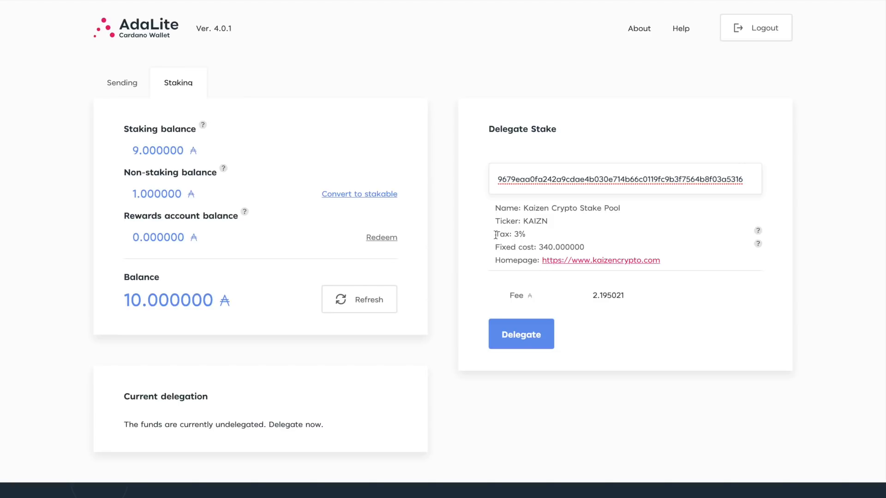
mouse_move(525, 250)
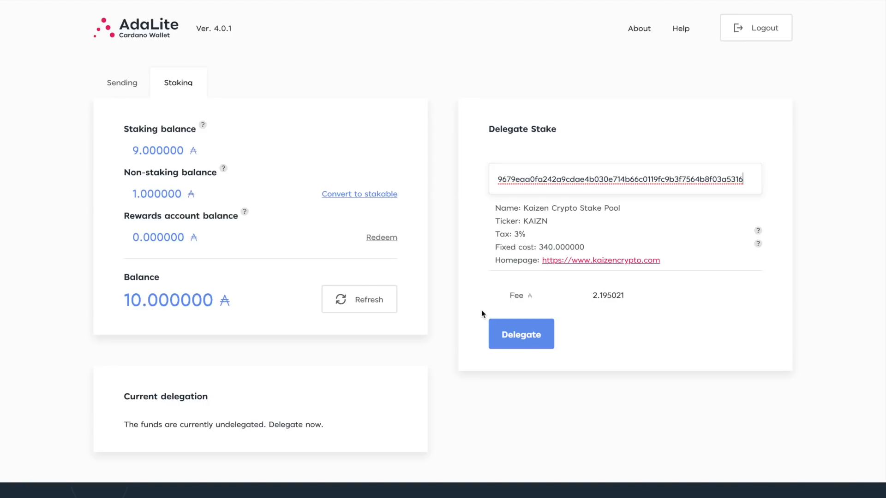
Step: Delegate the stake to KAIZN and confirm the transaction, leaving 7.804979 ADA
click(521, 334)
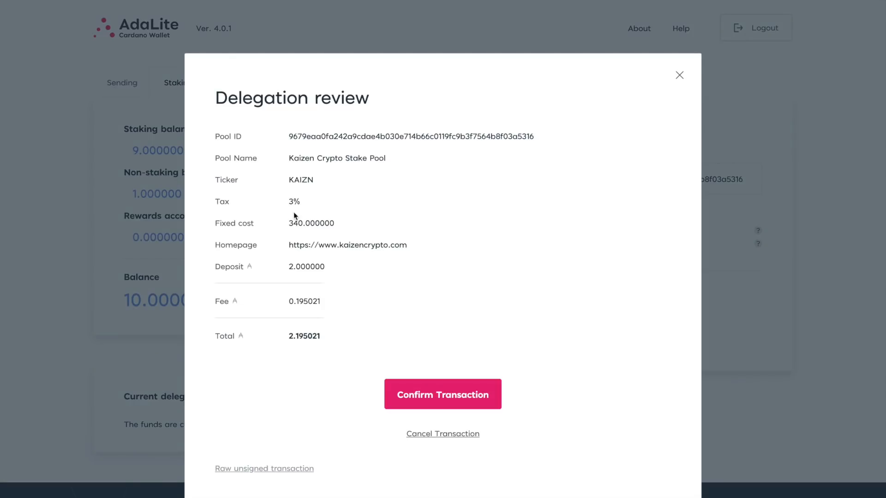
mouse_move(243, 140)
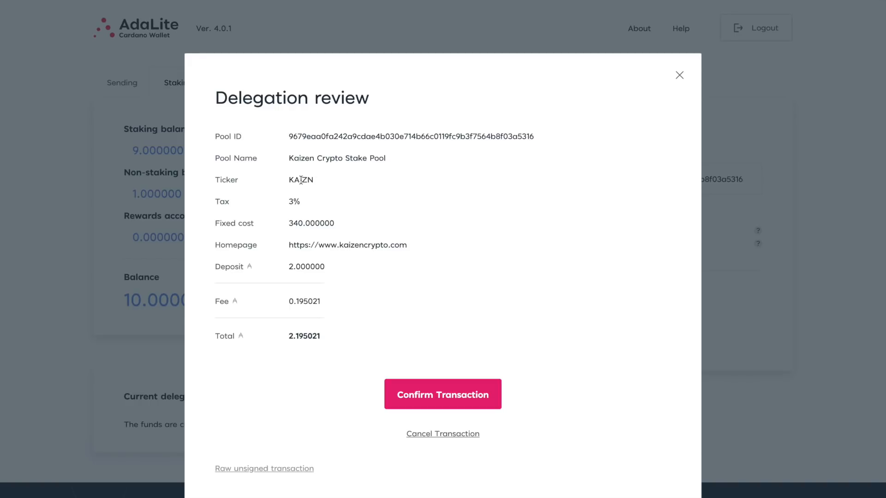
mouse_move(527, 346)
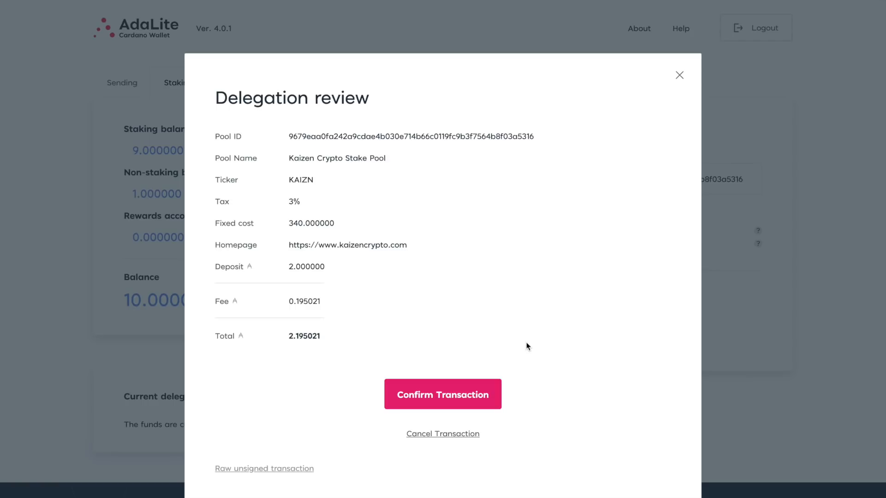
click(441, 394)
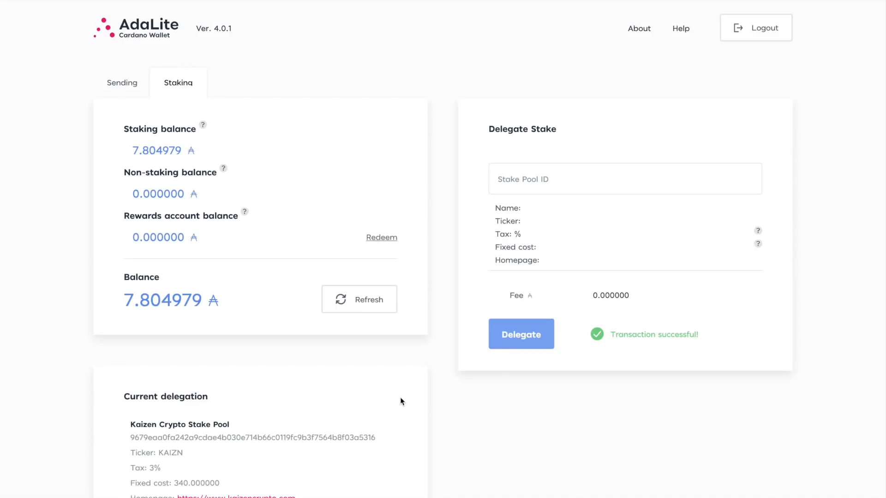
mouse_move(703, 344)
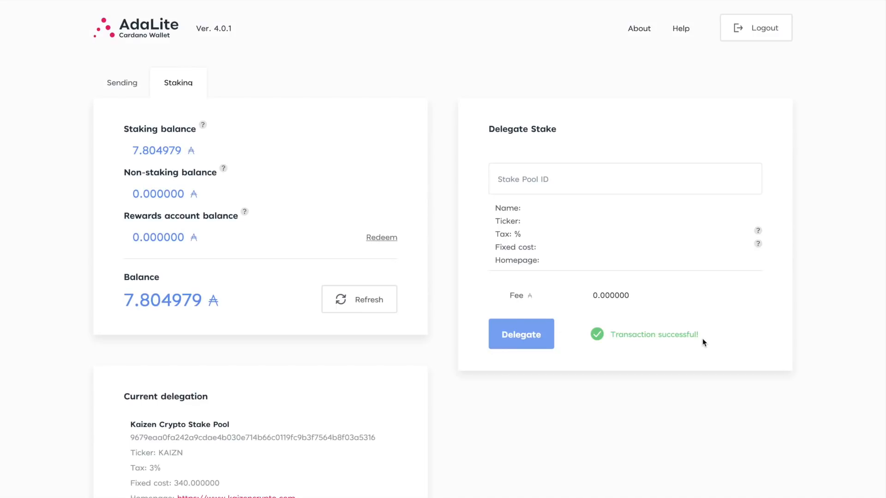
mouse_move(157, 317)
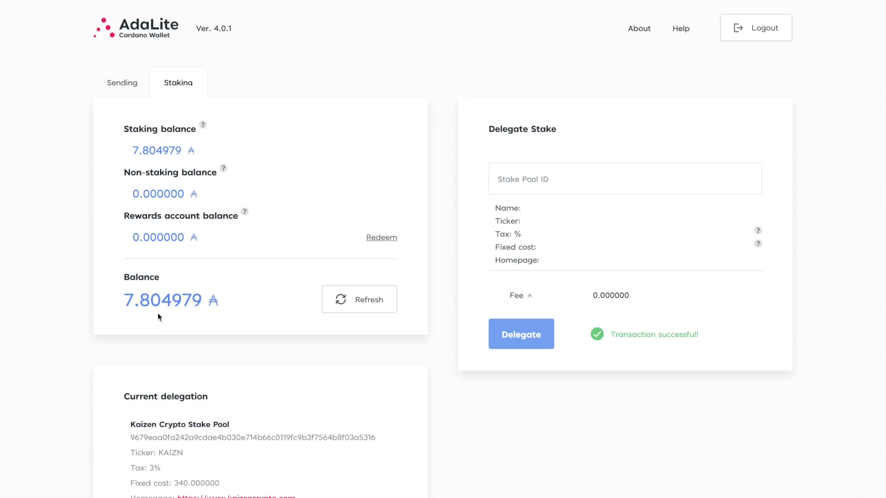
mouse_move(151, 320)
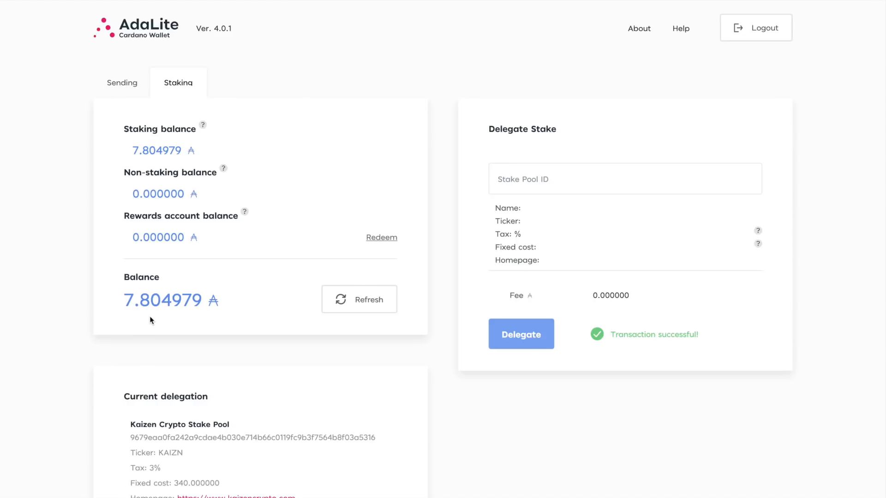
mouse_move(154, 322)
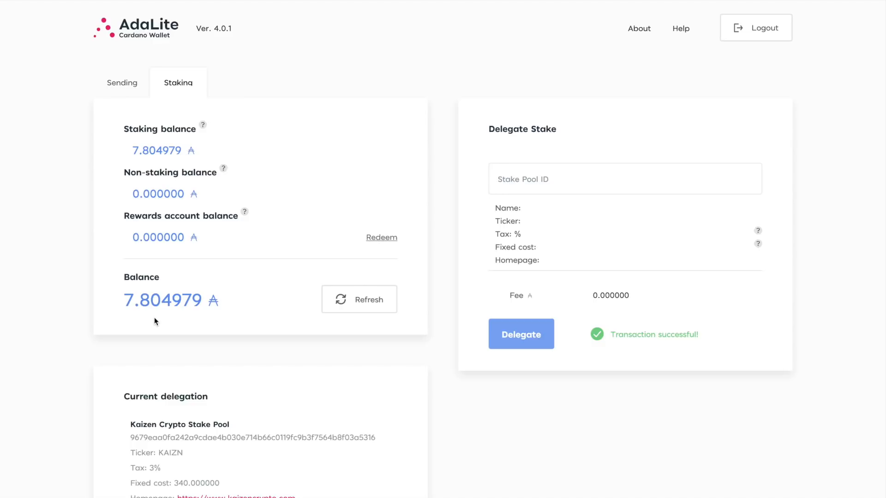
mouse_move(144, 312)
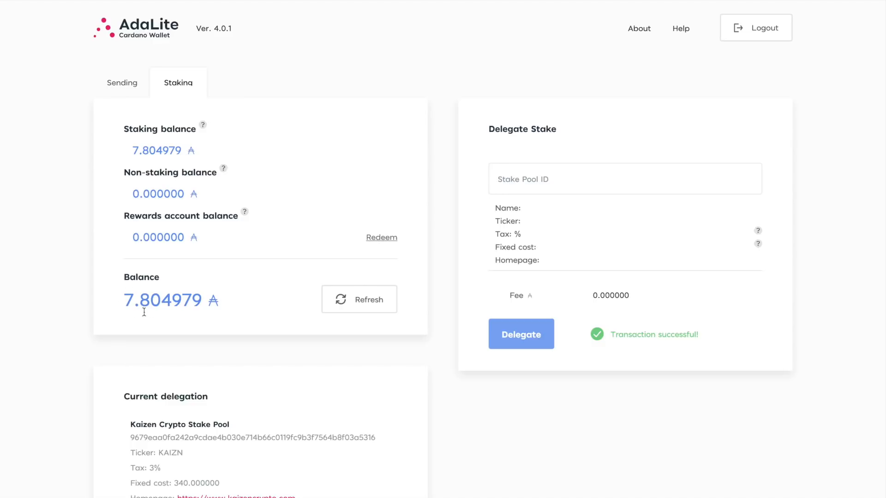
mouse_move(223, 317)
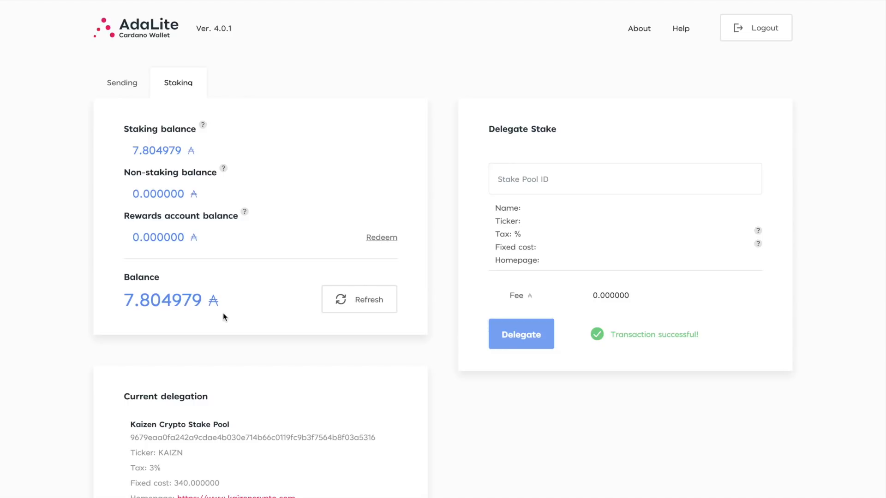
mouse_move(193, 132)
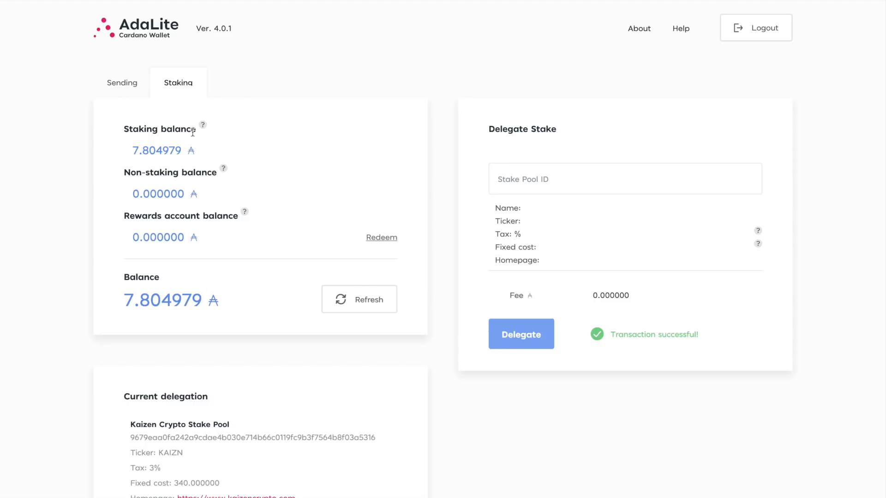
scroll(down, 3)
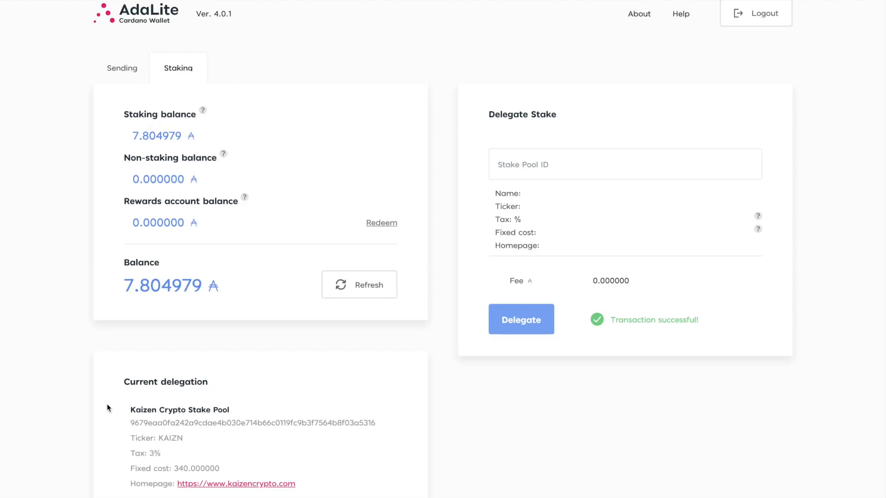